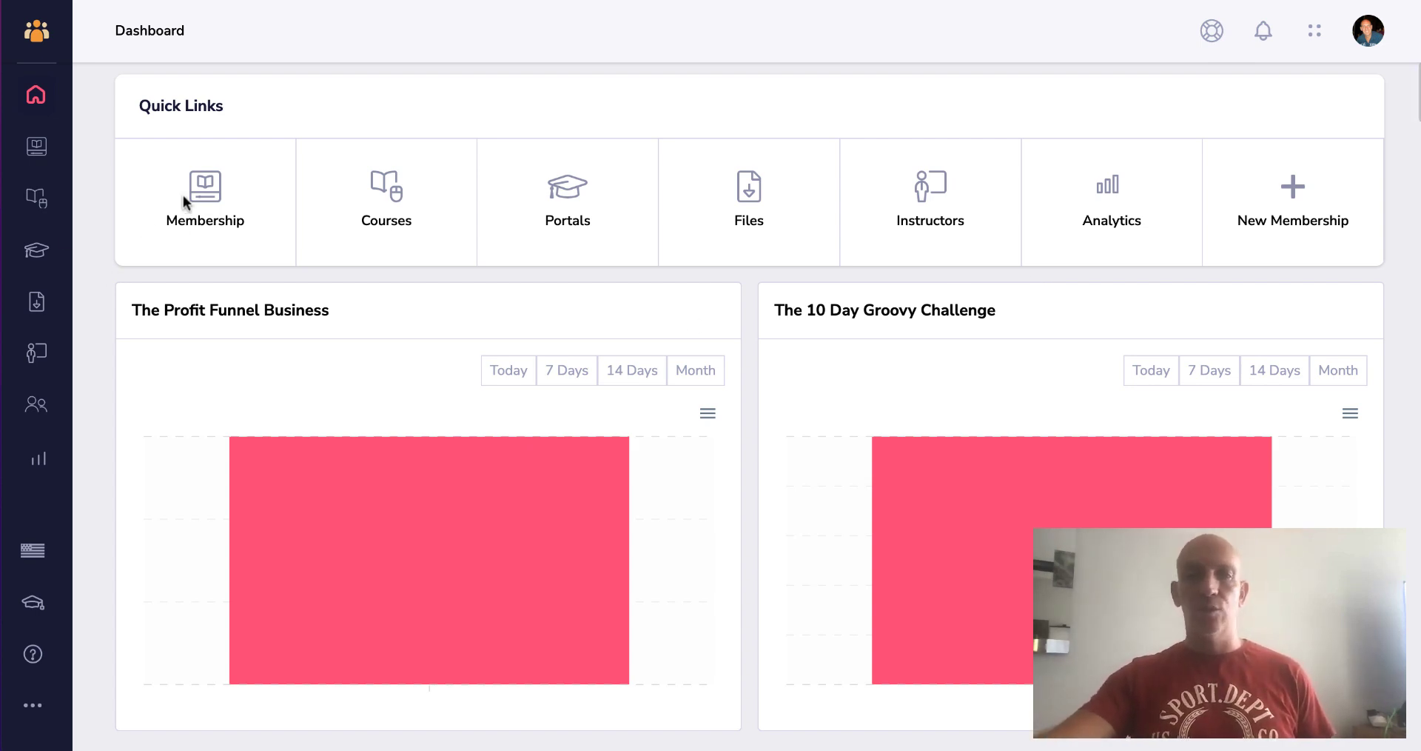
Open the Memberships list and view the thumbnail cards at 90% and 80% zoom, then zoom back
{"action": "left_click", "coordinate": [205, 190]}
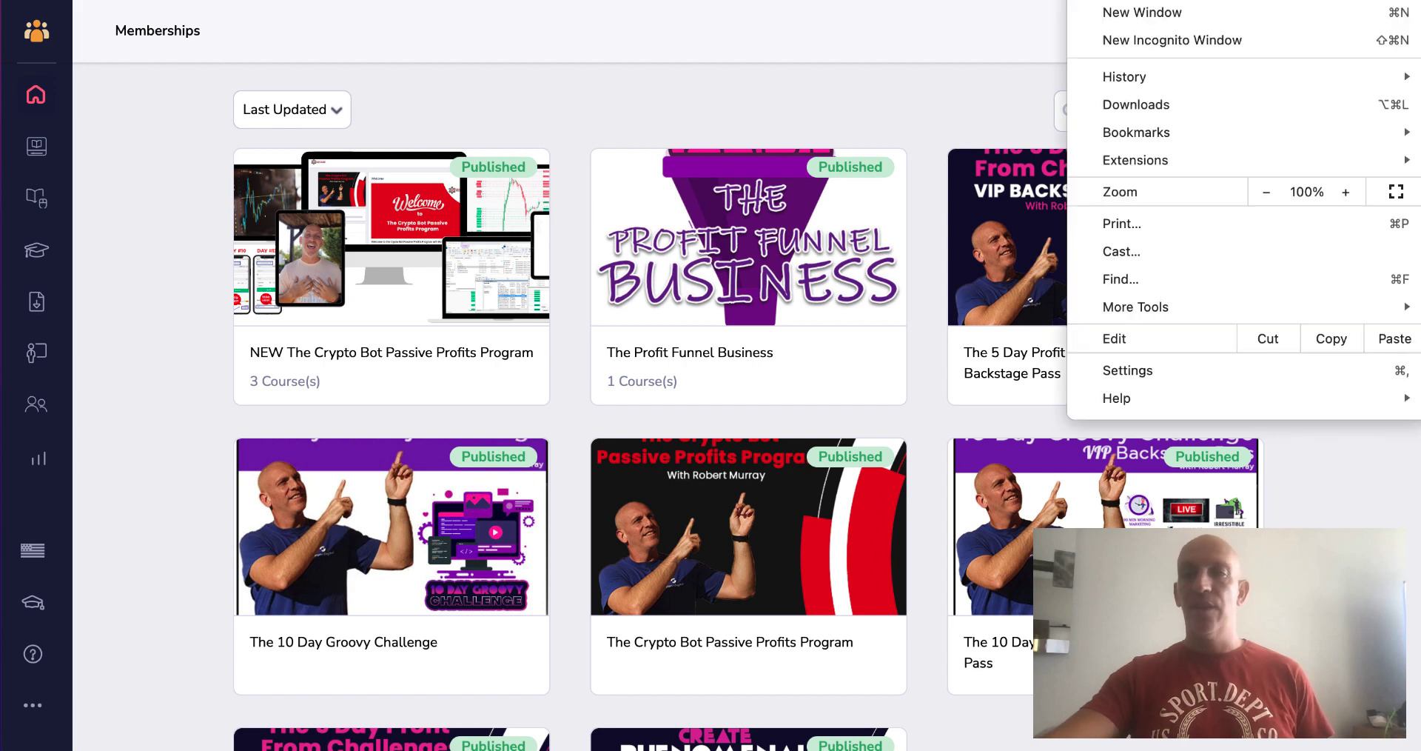
{"action": "left_click", "coordinate": [1265, 191]}
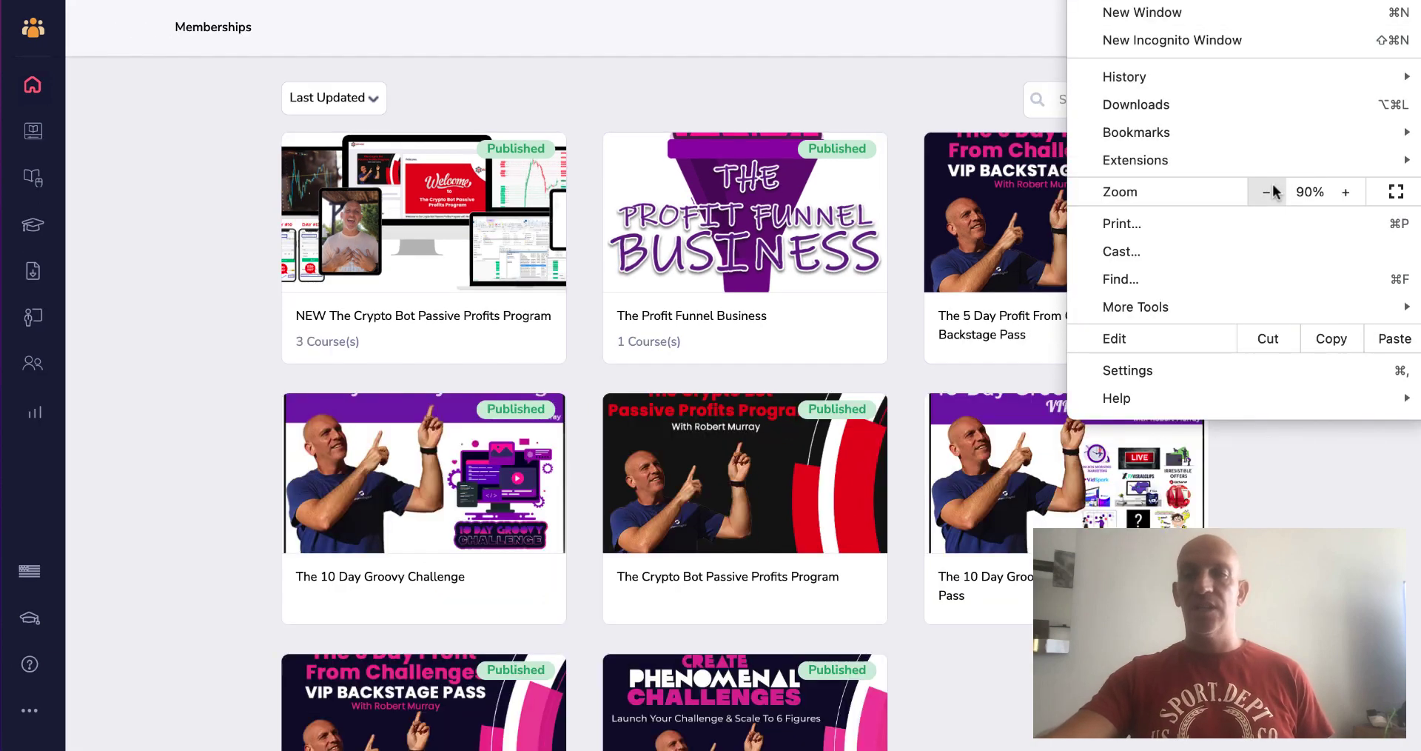
{"action": "left_click", "coordinate": [1266, 191]}
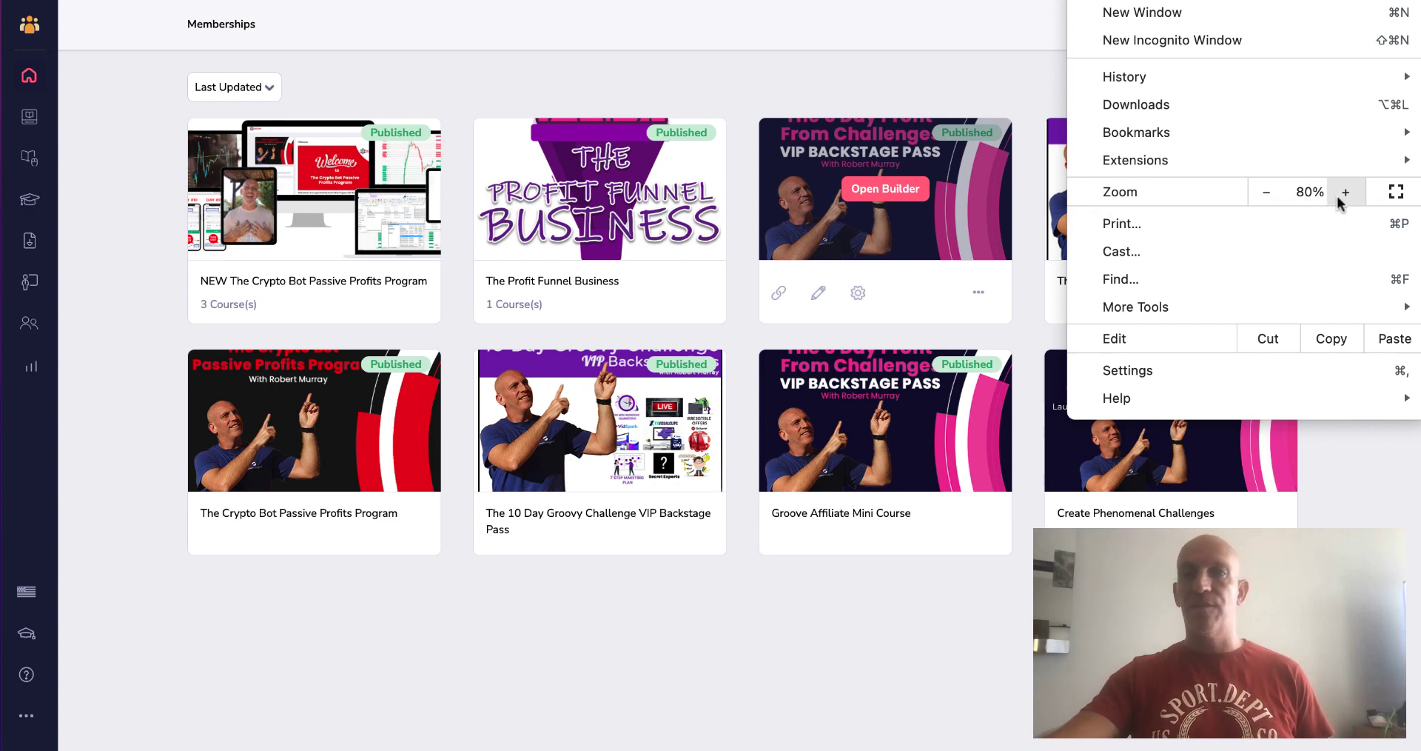
{"action": "left_click", "coordinate": [1344, 191]}
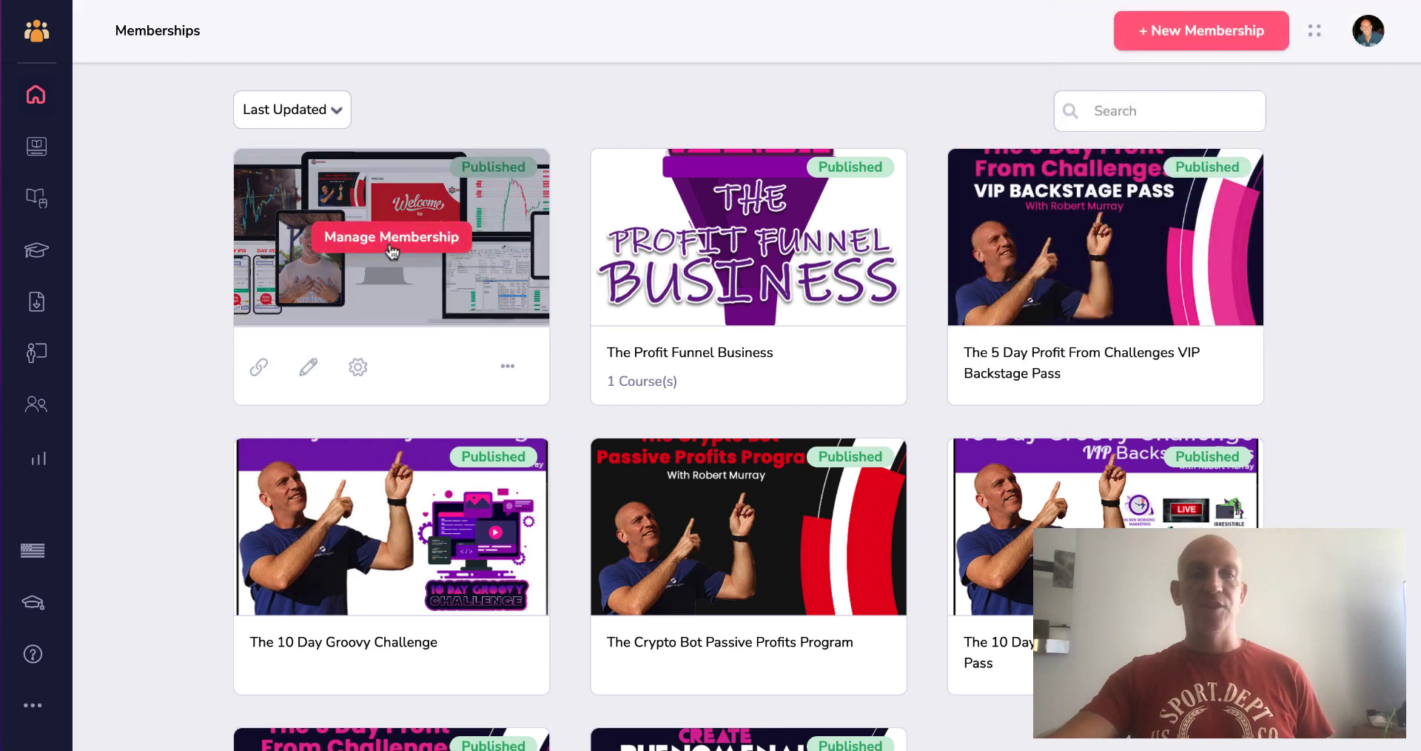
Open Crypto Bot's Manage Courses page, breadcrumb back to its dashboard, then return to the main Dashboard
{"action": "left_click", "coordinate": [391, 235]}
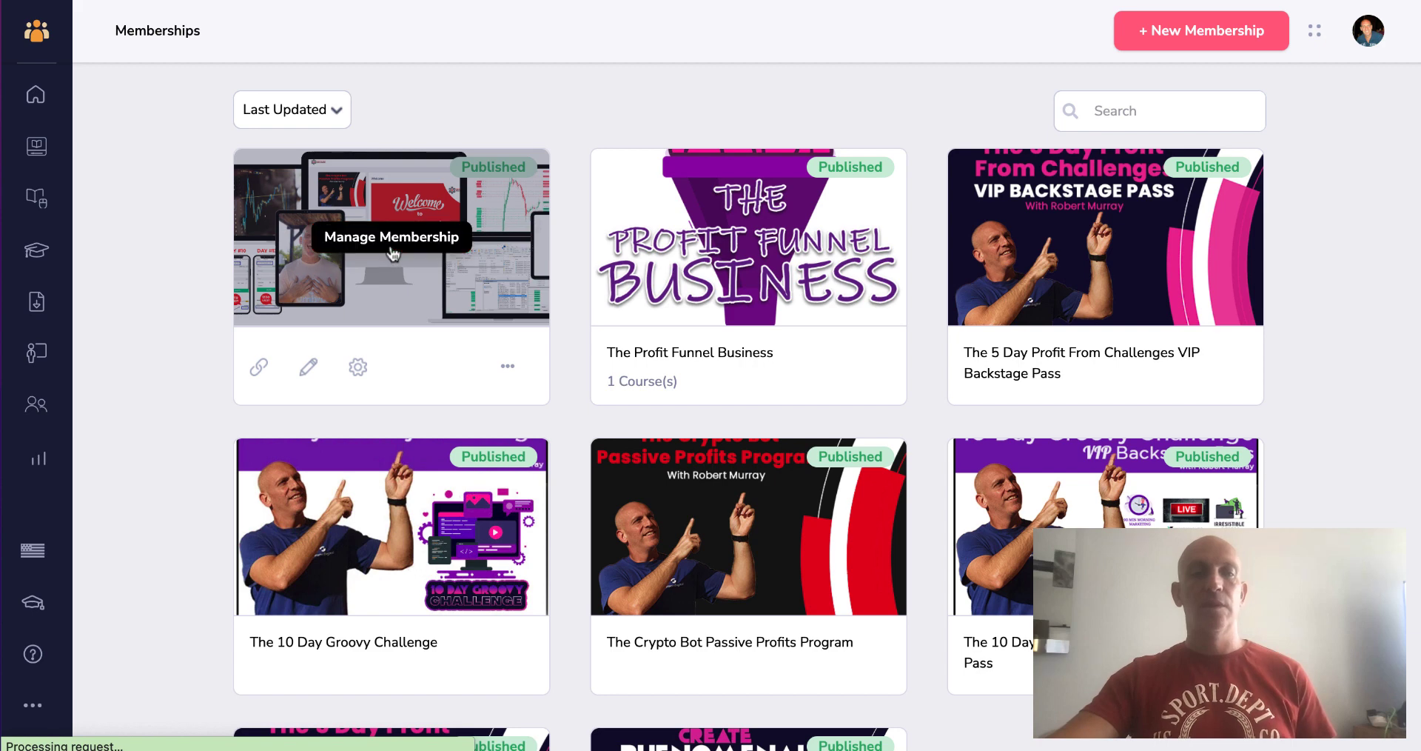
{"action": "left_click", "coordinate": [392, 237]}
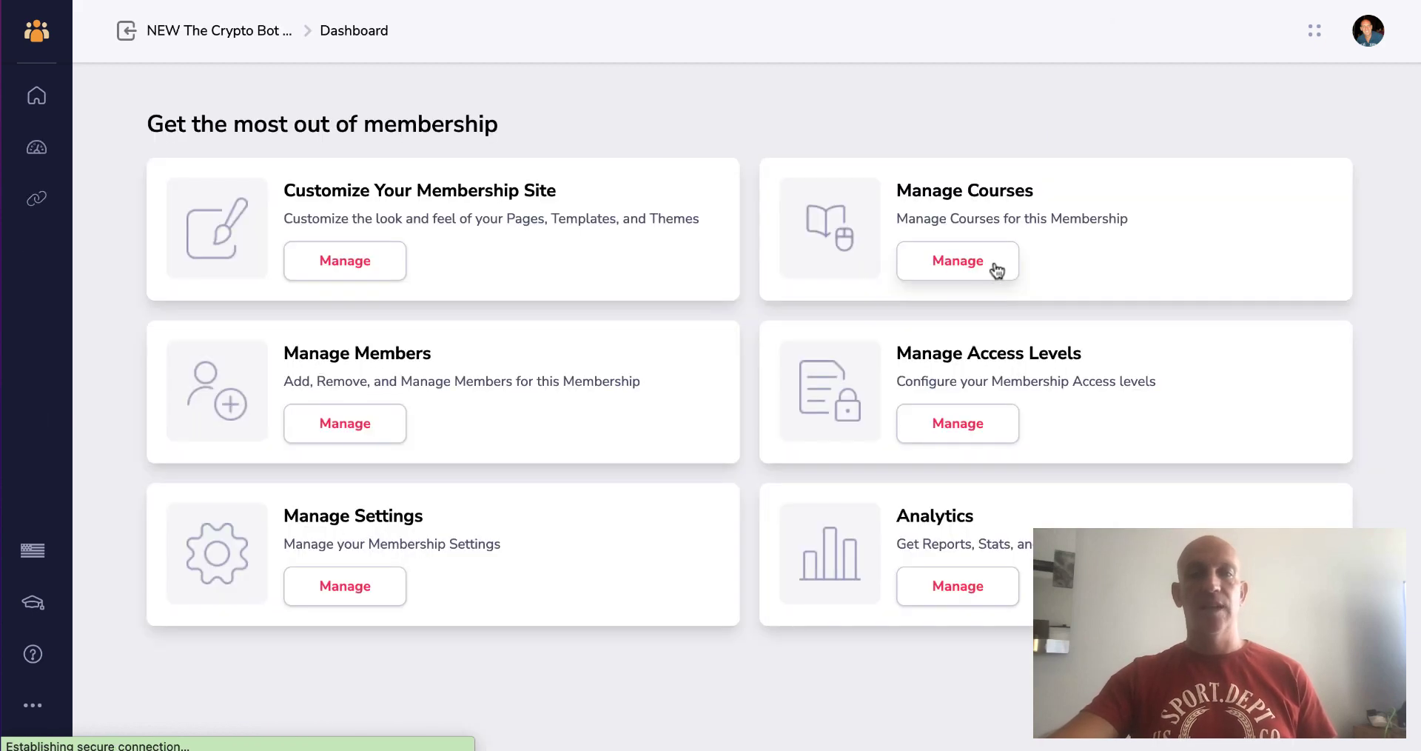
{"action": "left_click", "coordinate": [957, 260]}
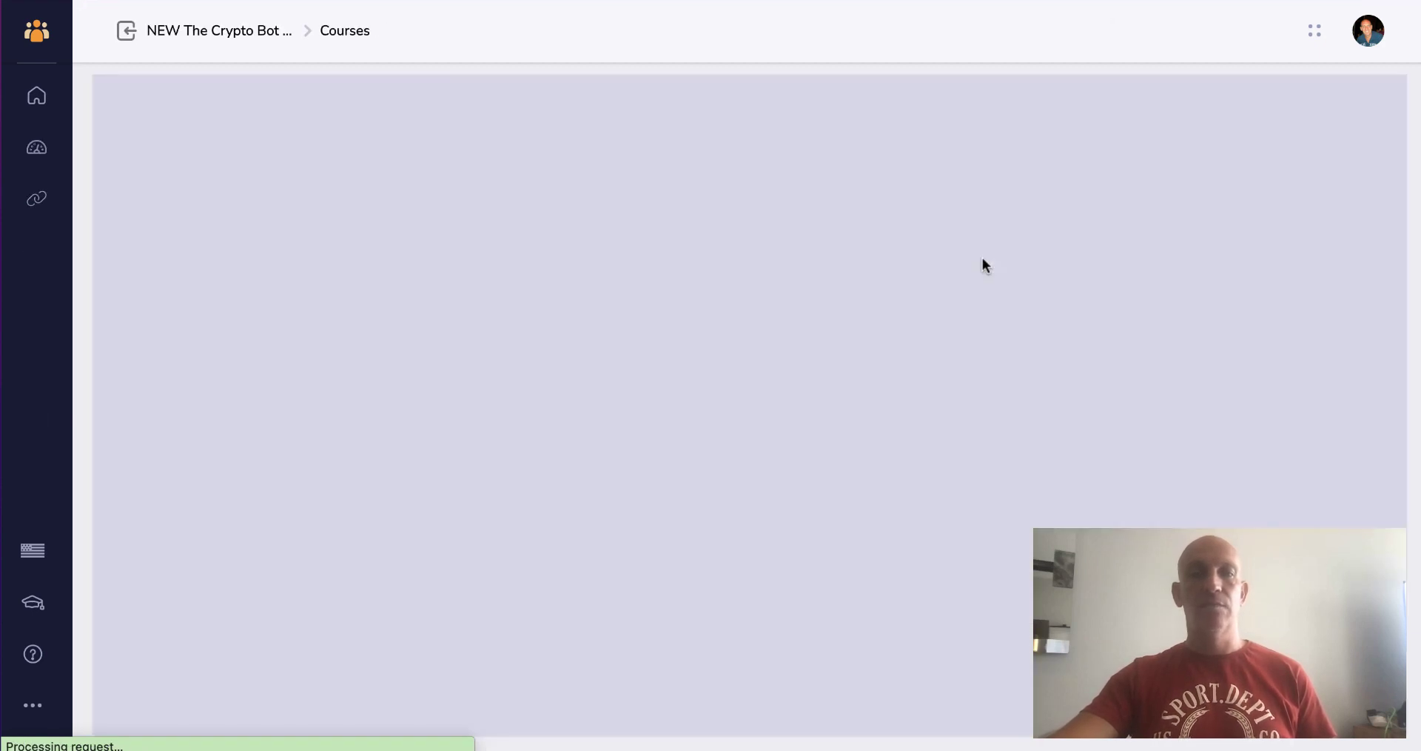
{"action": "mouse_move", "coordinate": [126, 29]}
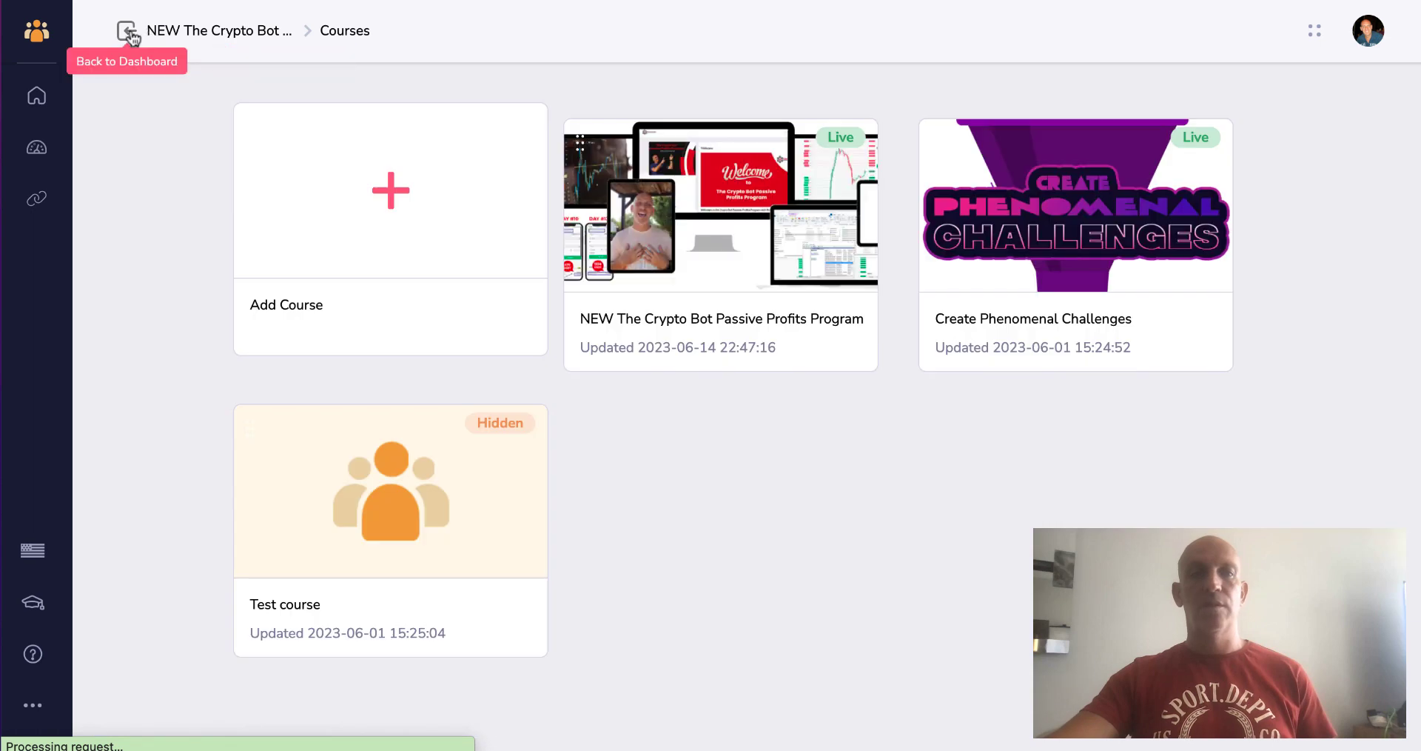
{"action": "left_click", "coordinate": [126, 29]}
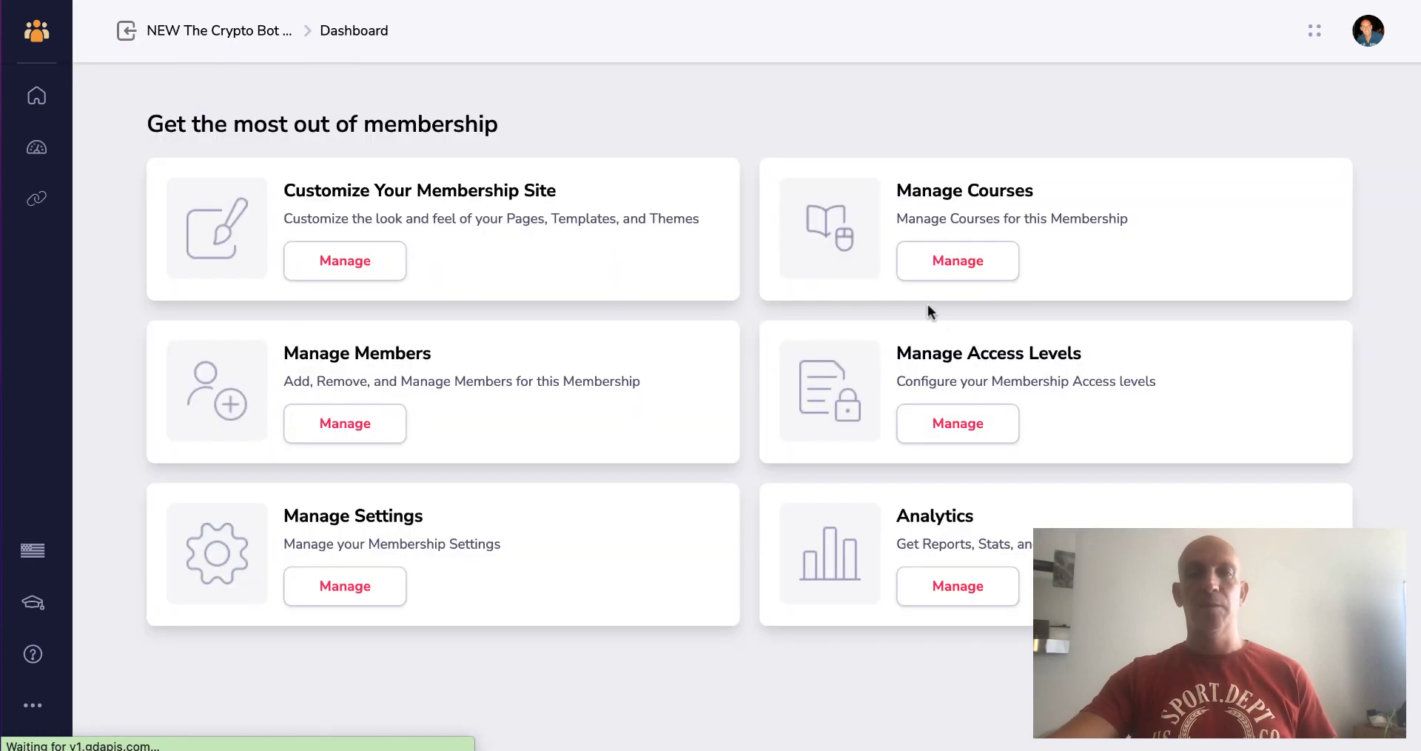
{"action": "mouse_move", "coordinate": [623, 618]}
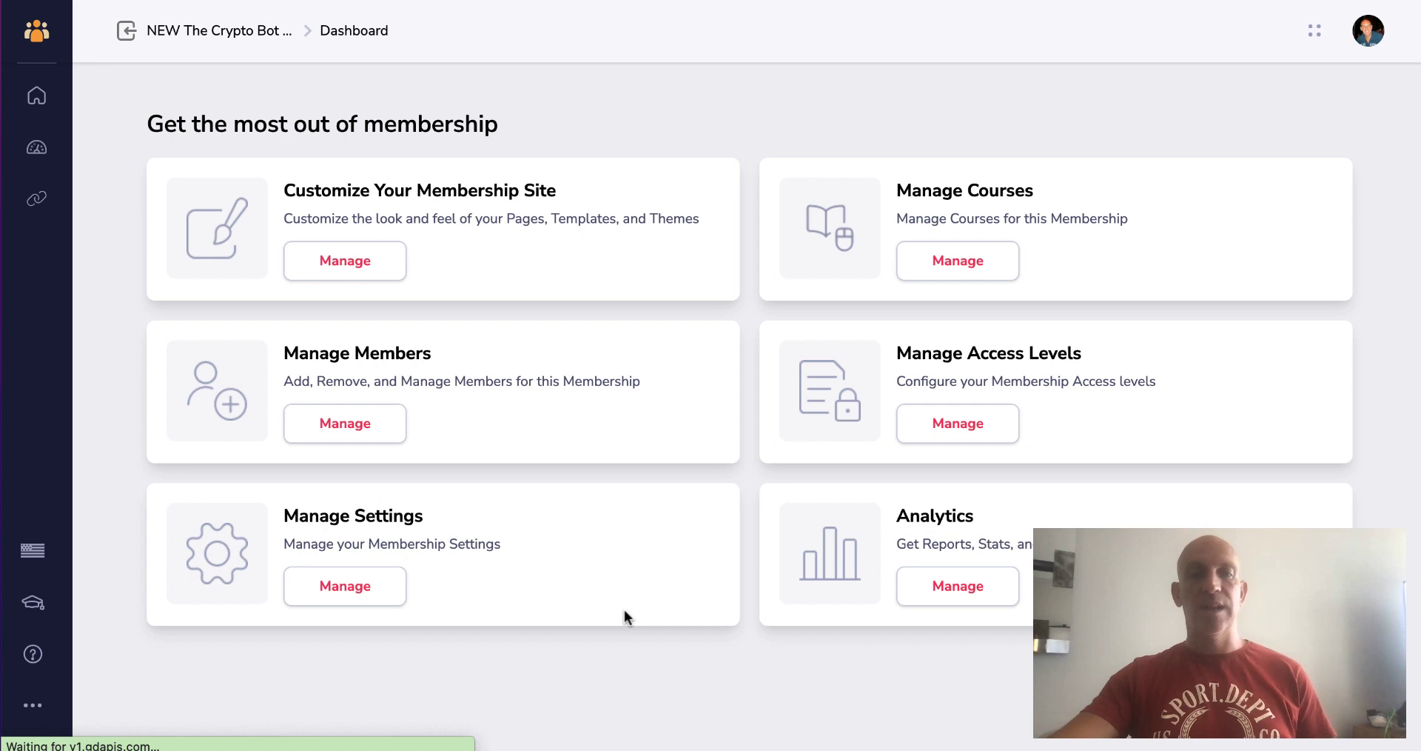
{"action": "left_click", "coordinate": [37, 95]}
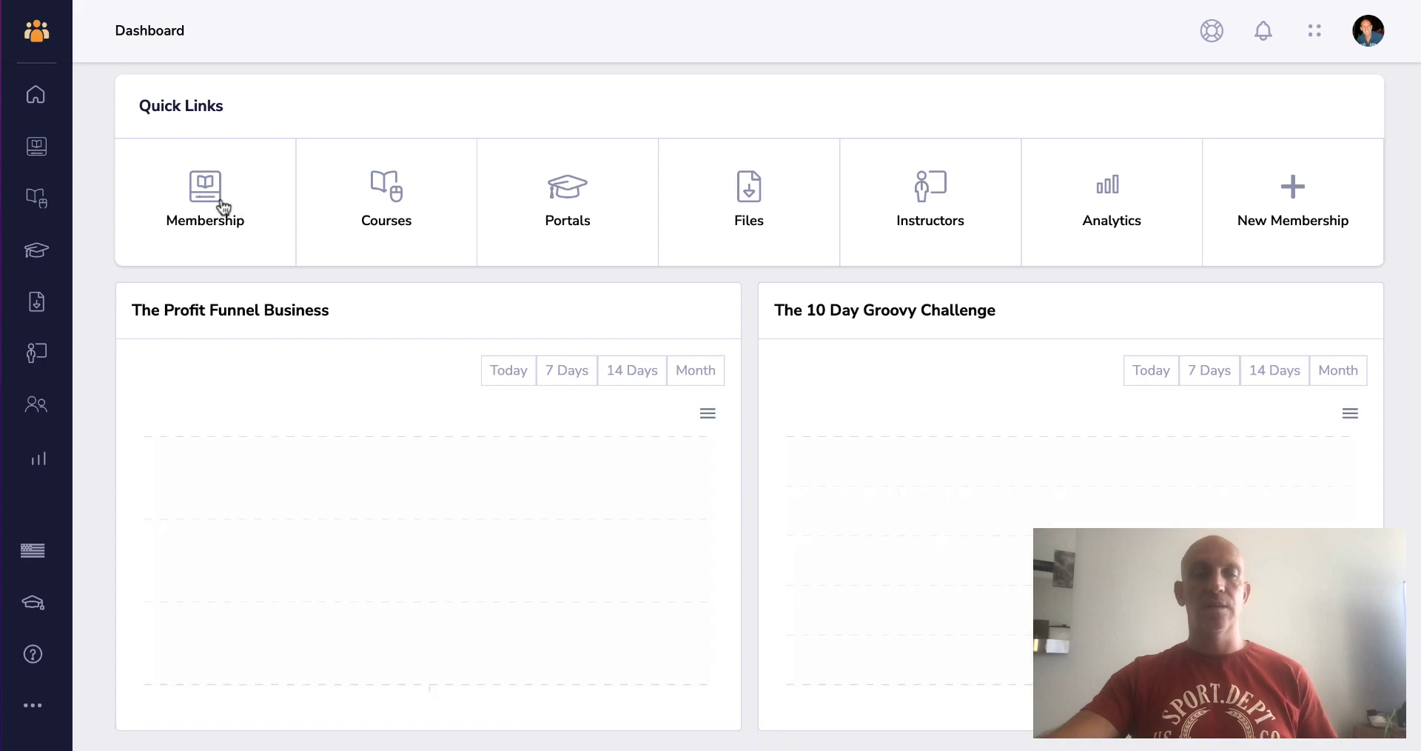
From the Memberships list, log in to the Crypto Bot Passive Profits Program site as admin
{"action": "left_click", "coordinate": [205, 199]}
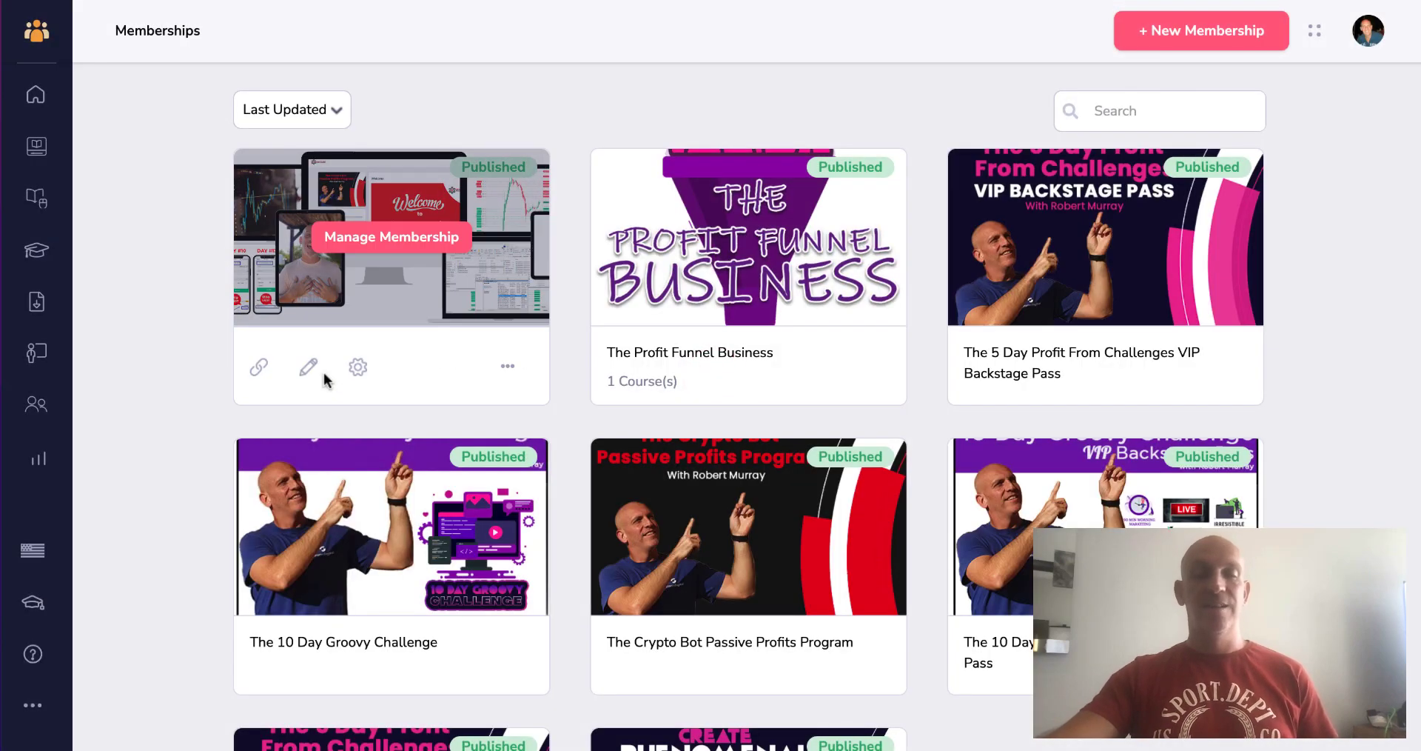
{"action": "mouse_move", "coordinate": [259, 367]}
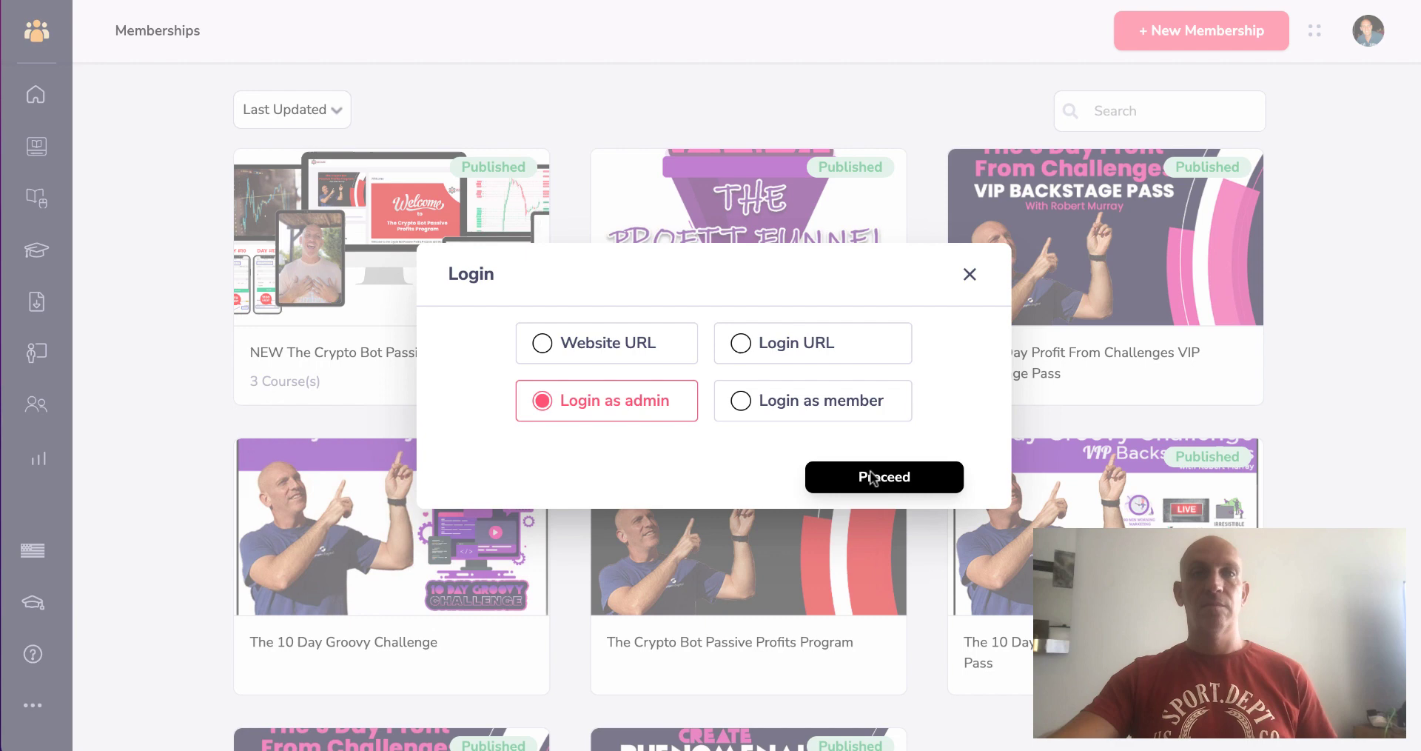
{"action": "left_click", "coordinate": [883, 477]}
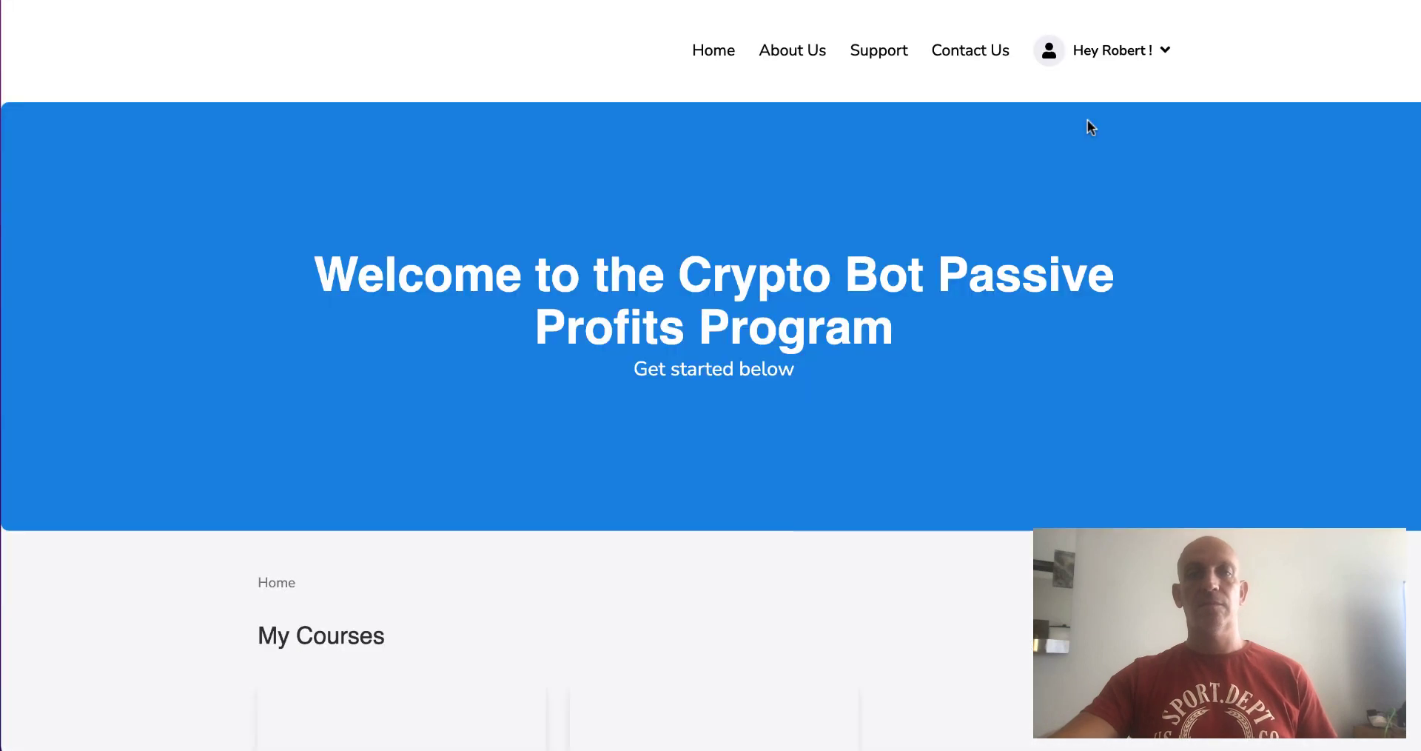
Open the Crypto Bot Passive Profits Program course and its bot-in-action lesson, then the About Us page
{"action": "scroll", "scroll_direction": "down", "scroll_amount": 3}
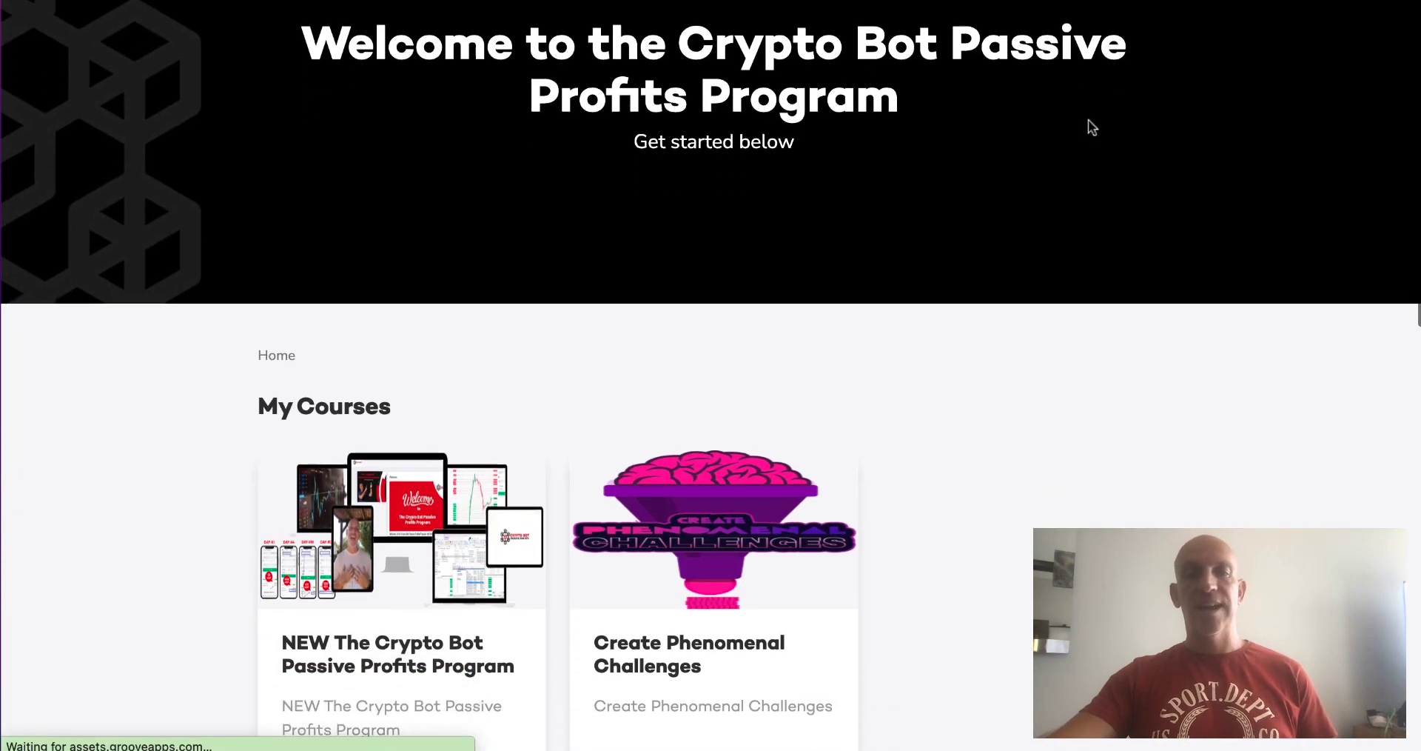
{"action": "scroll", "scroll_direction": "down", "scroll_amount": 3}
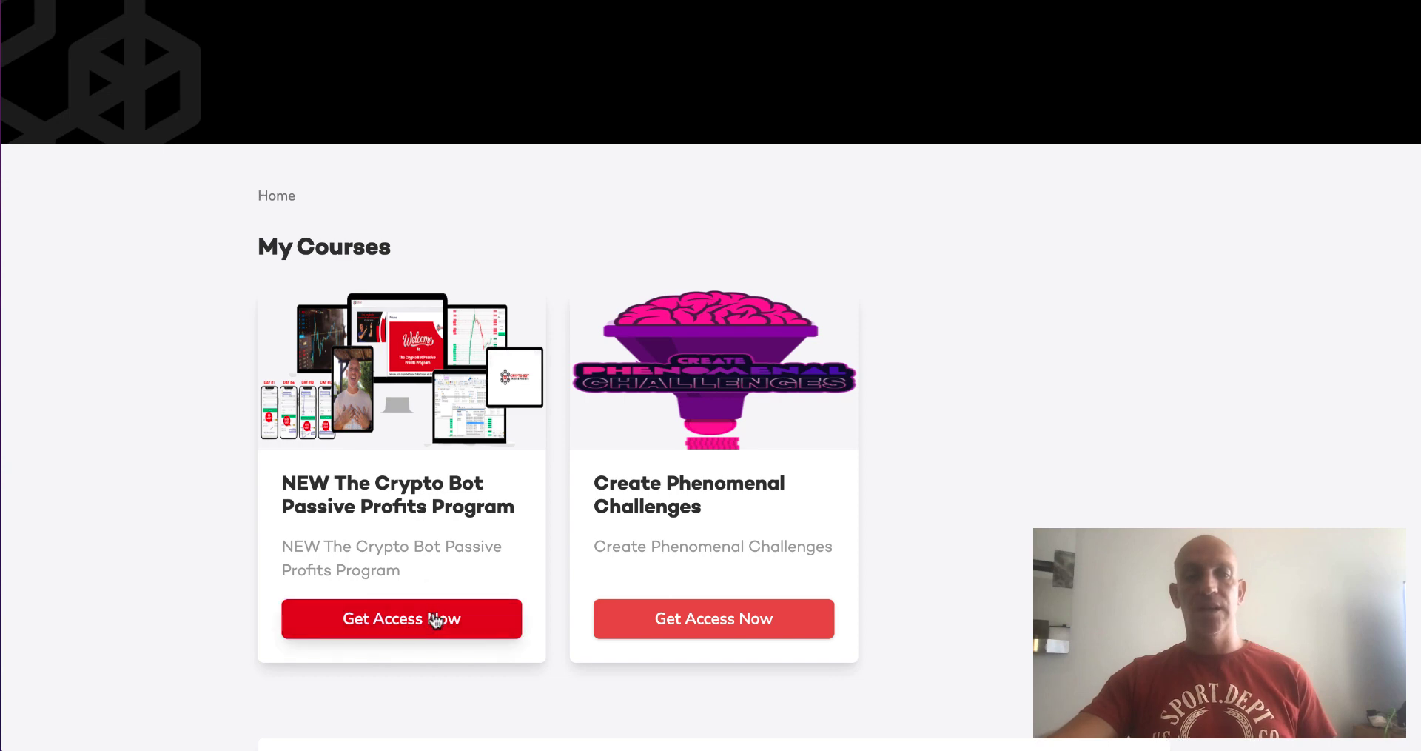
{"action": "left_click", "coordinate": [400, 618]}
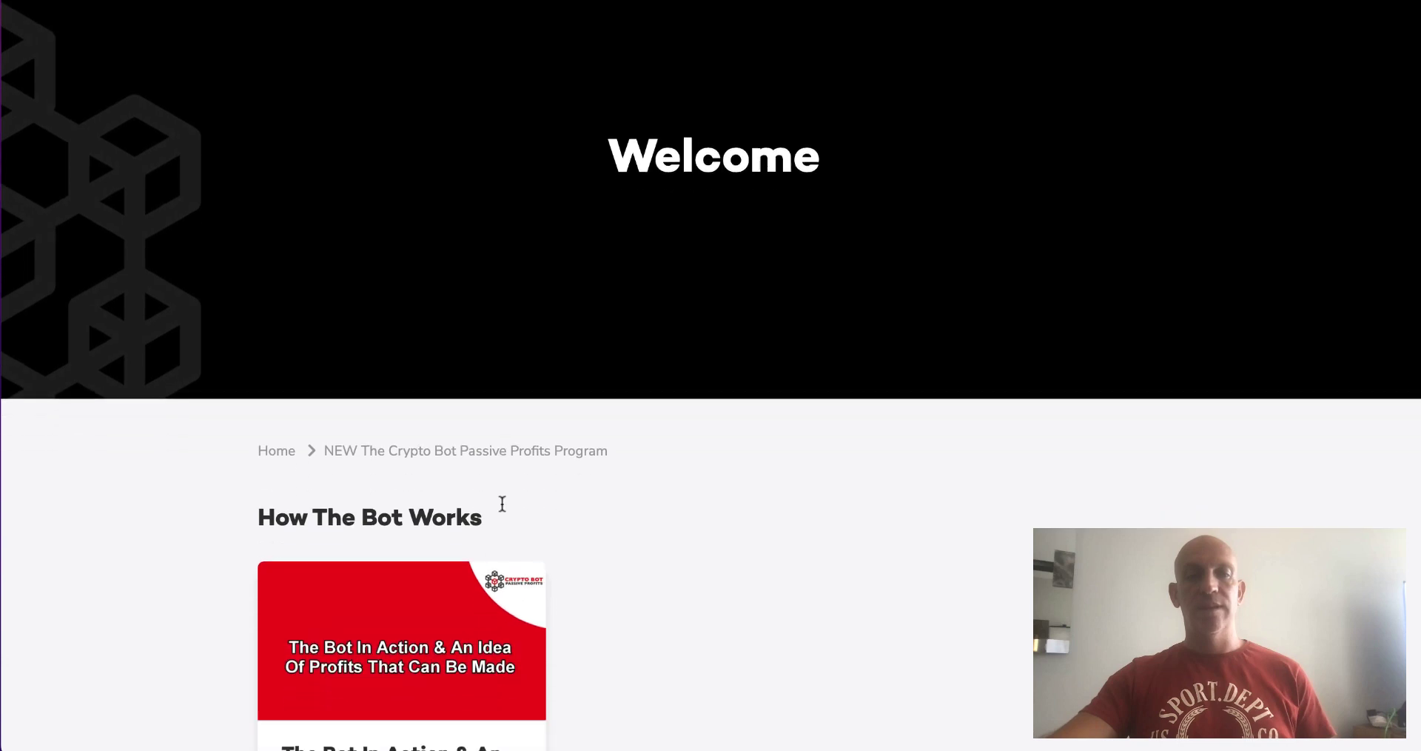
{"action": "scroll", "scroll_direction": "down", "scroll_amount": 3}
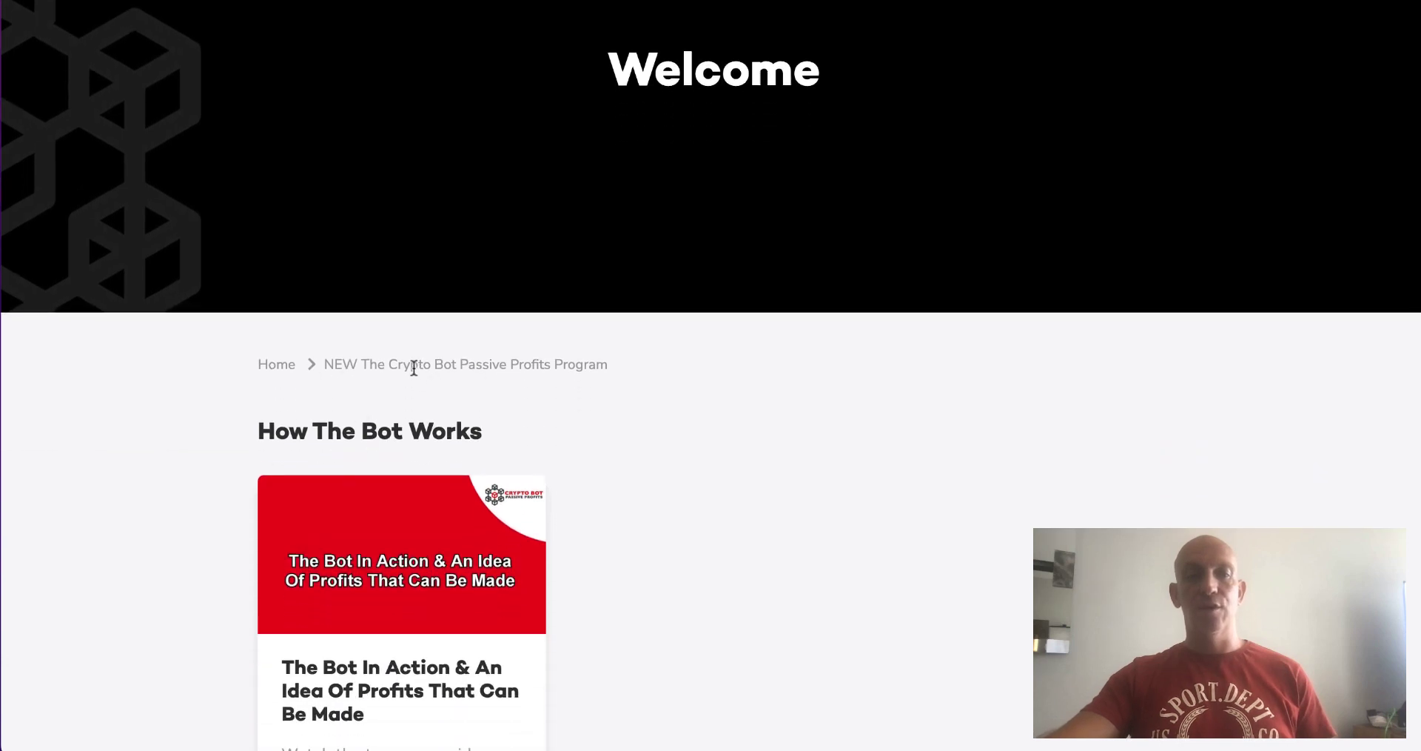
{"action": "scroll", "scroll_direction": "down", "scroll_amount": 3}
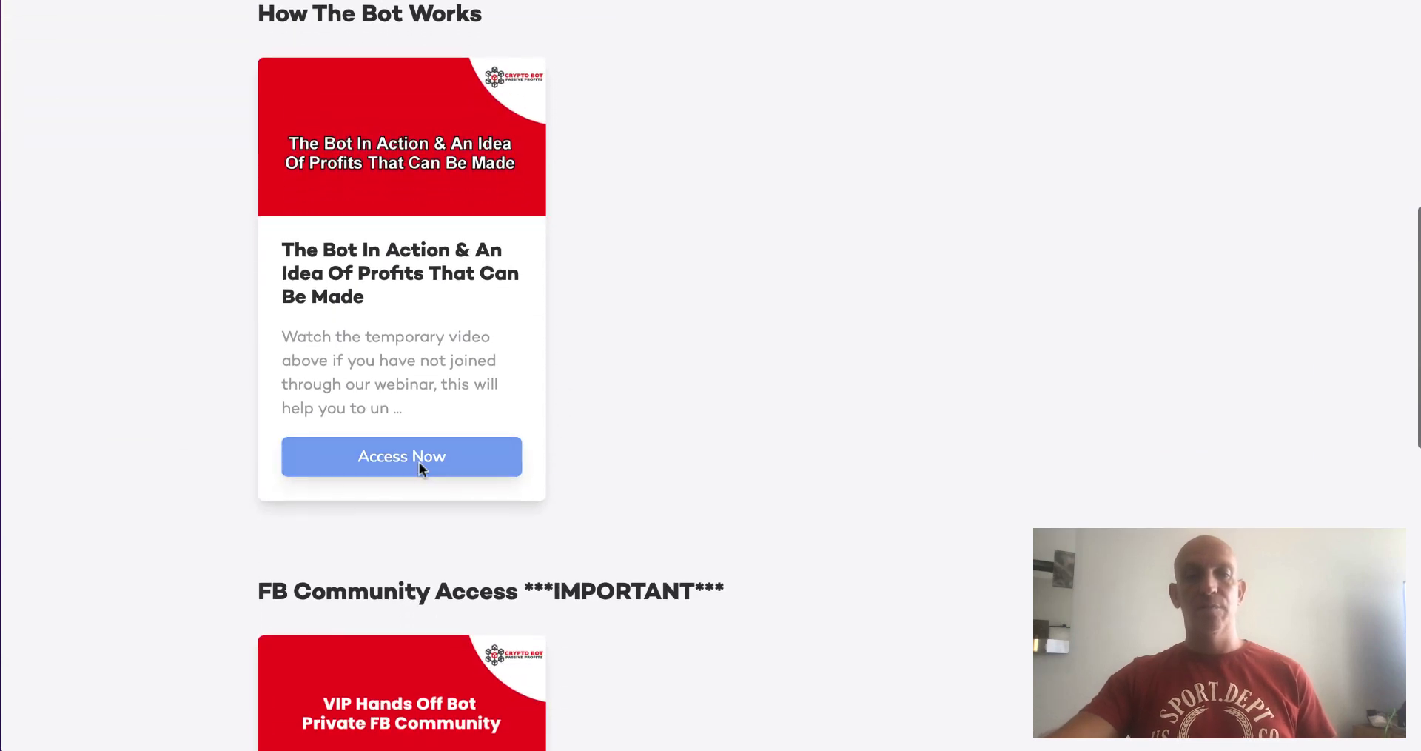
{"action": "left_click", "coordinate": [401, 456]}
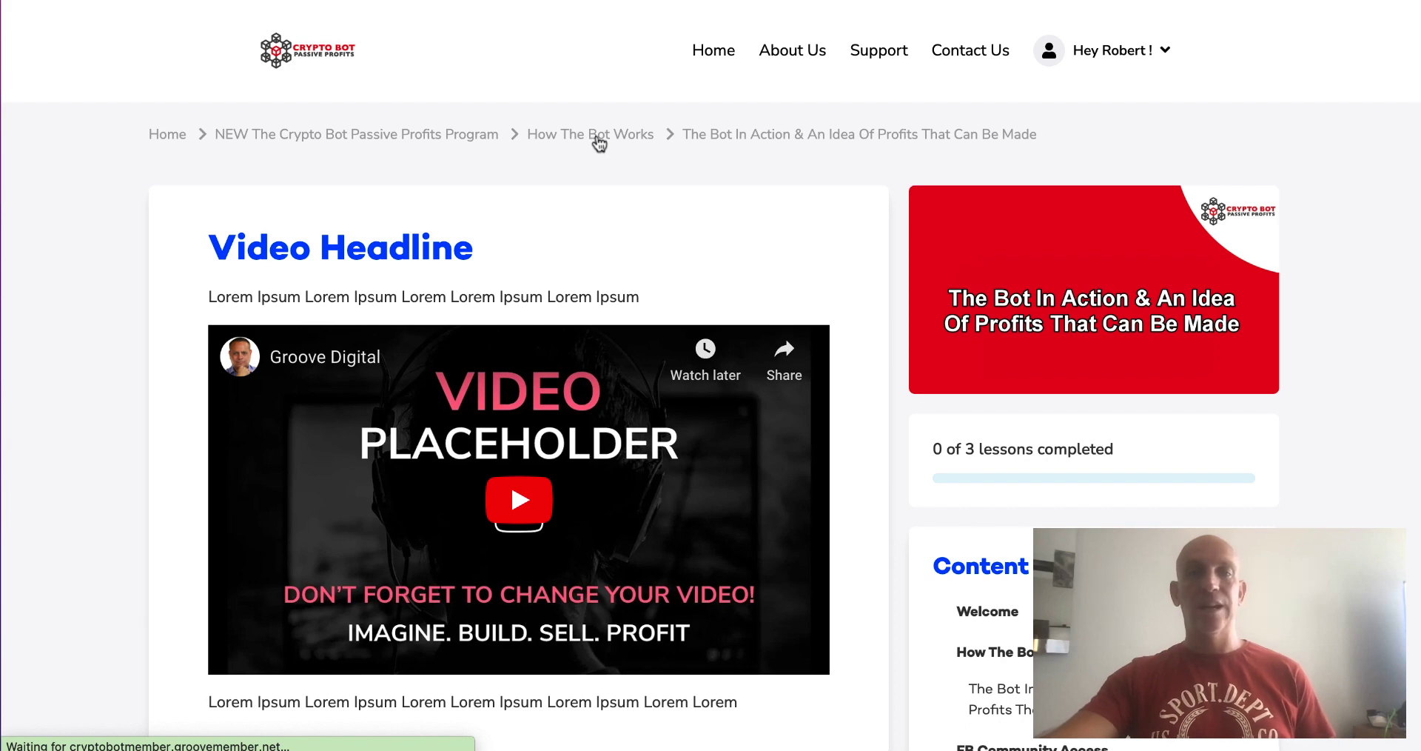
{"action": "mouse_move", "coordinate": [179, 141]}
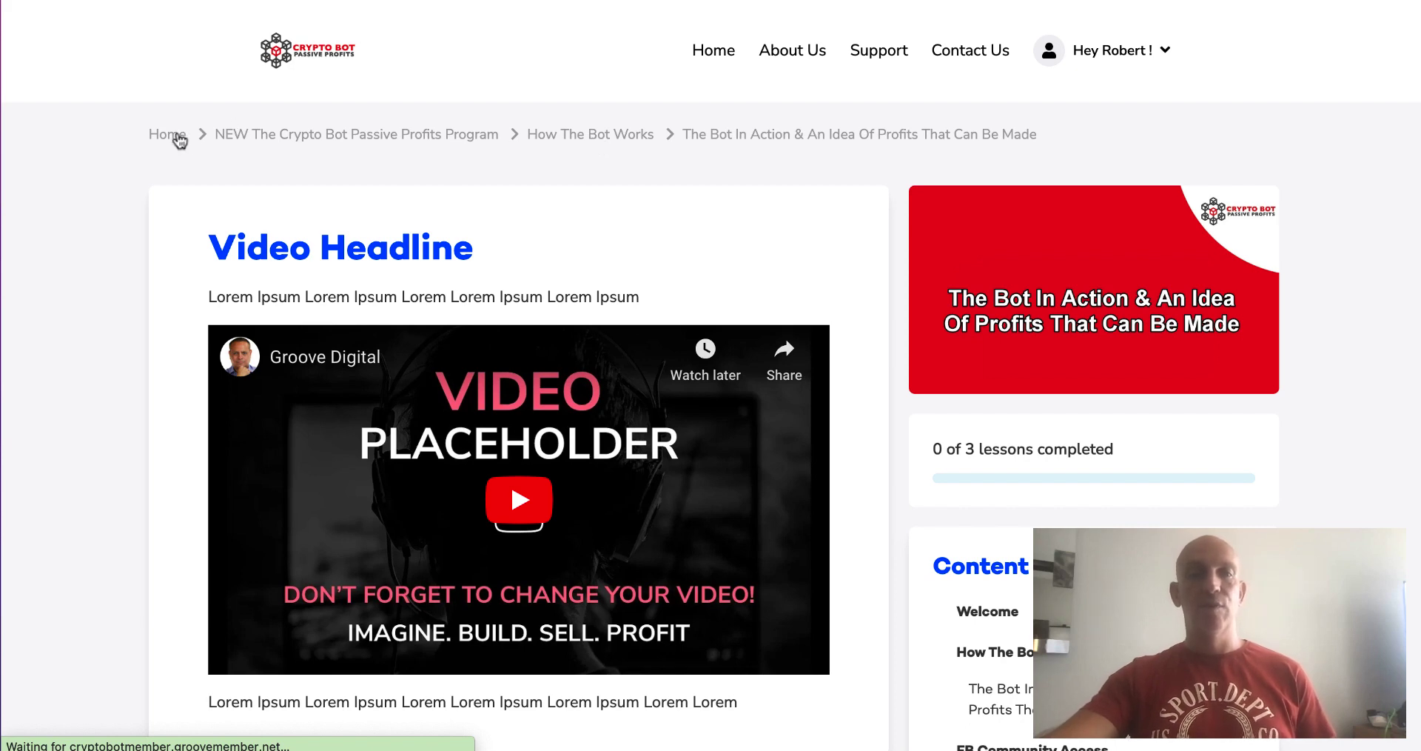
{"action": "mouse_move", "coordinate": [813, 54]}
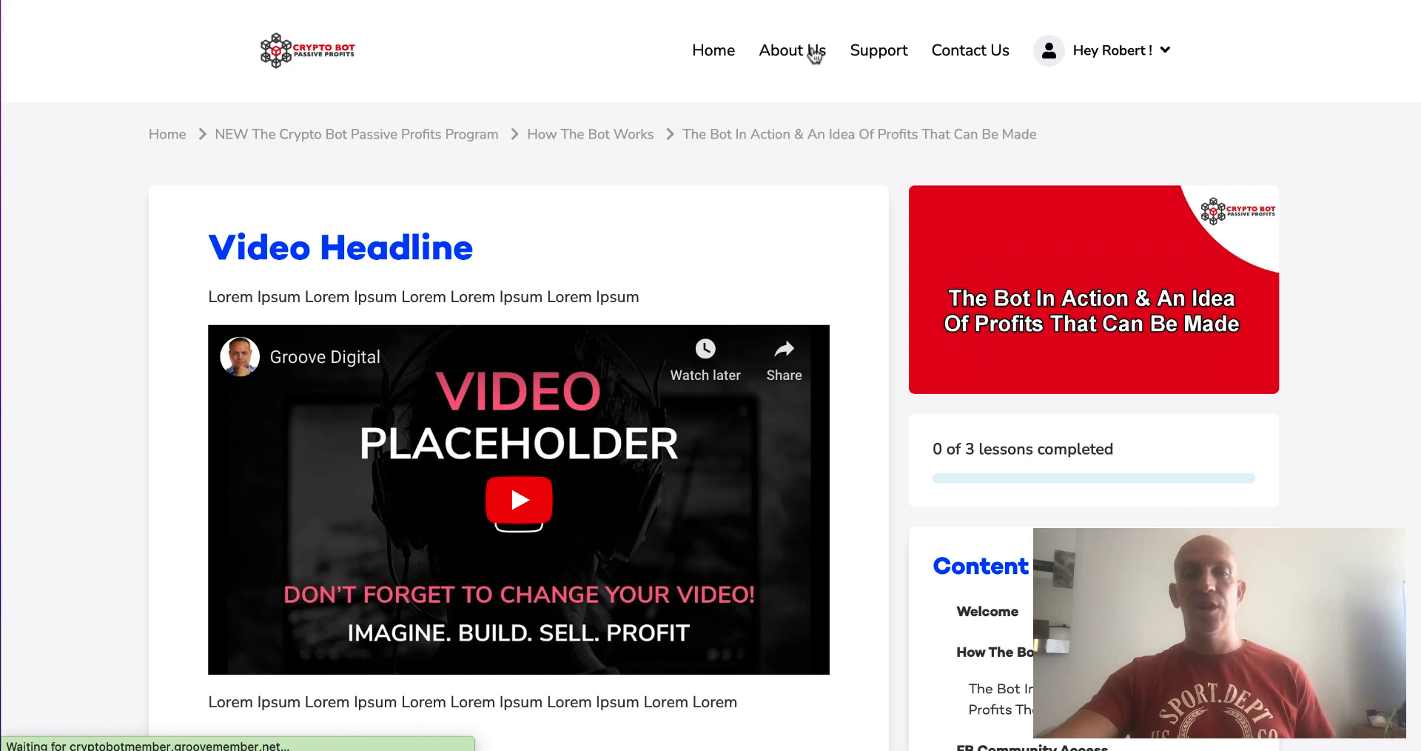
{"action": "left_click", "coordinate": [791, 49]}
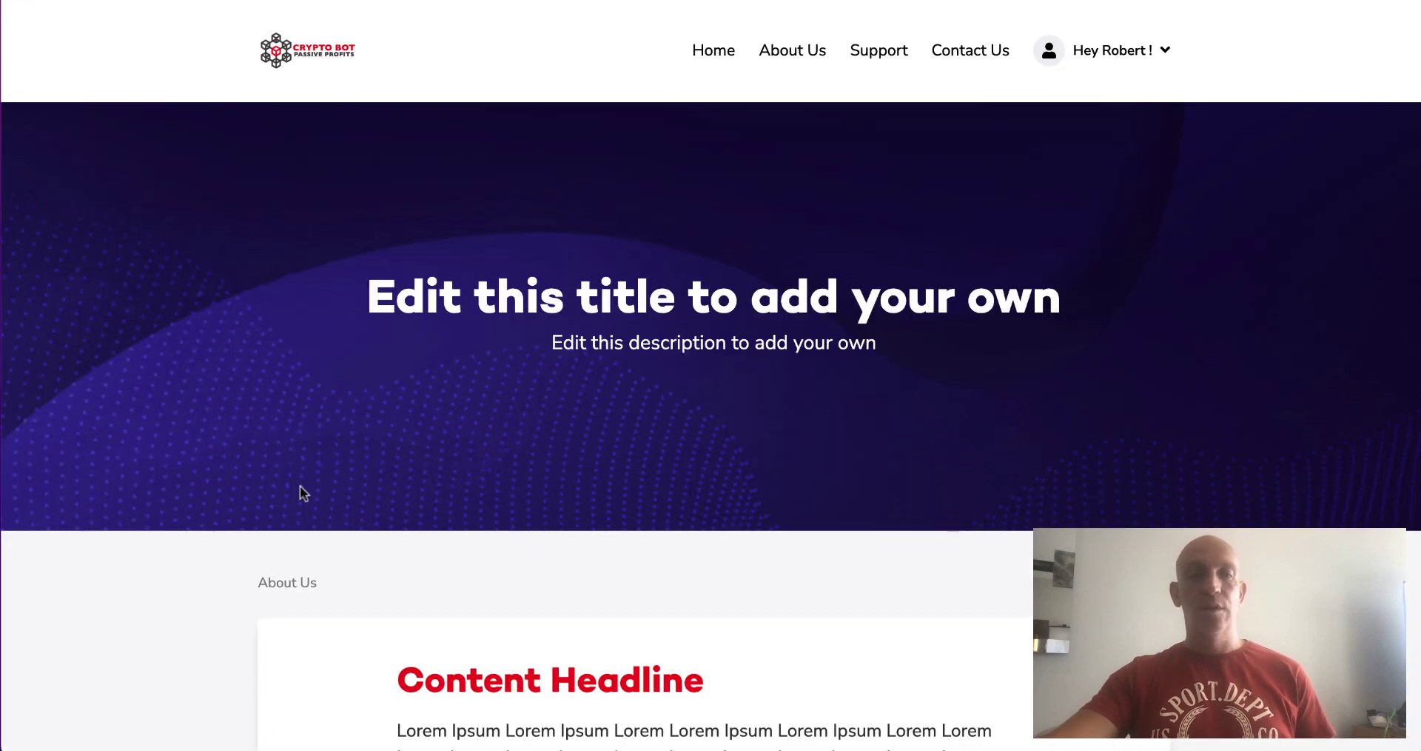
{"action": "mouse_move", "coordinate": [441, 498]}
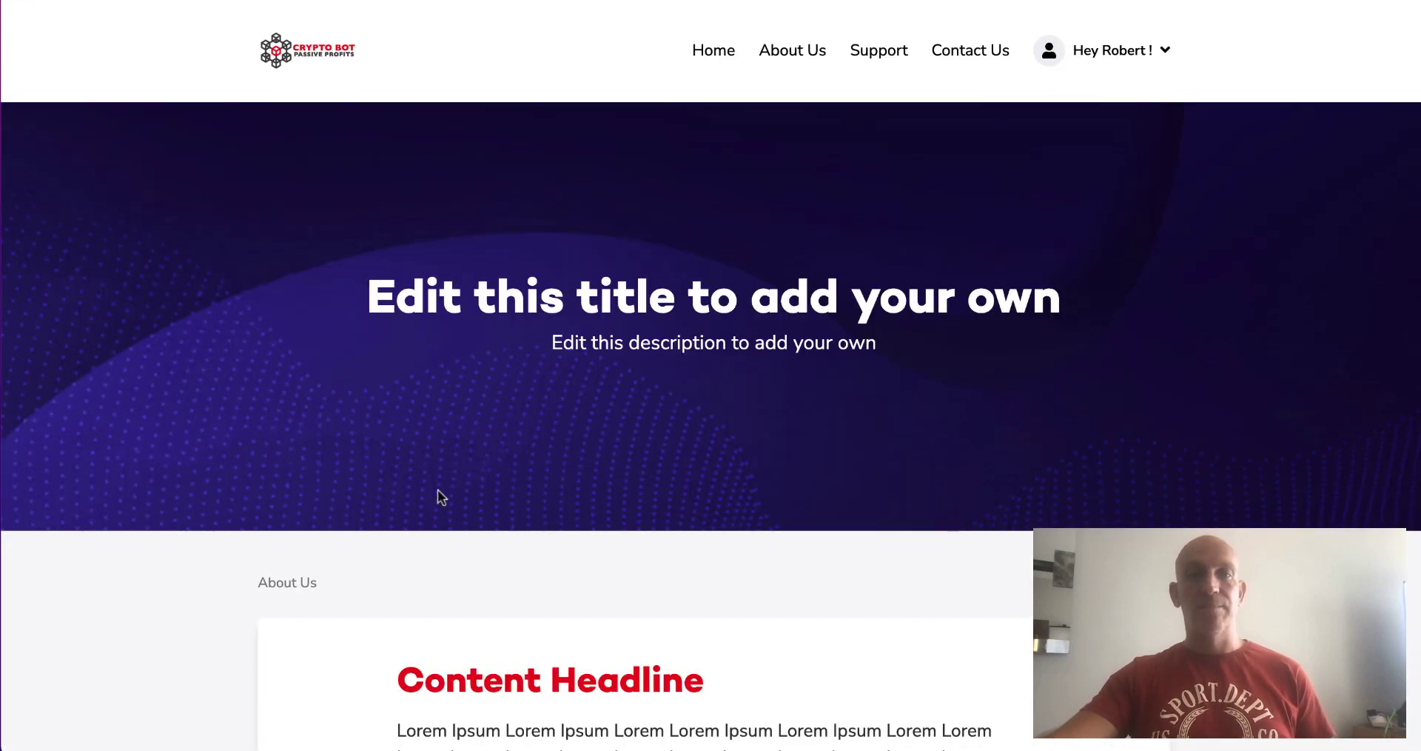